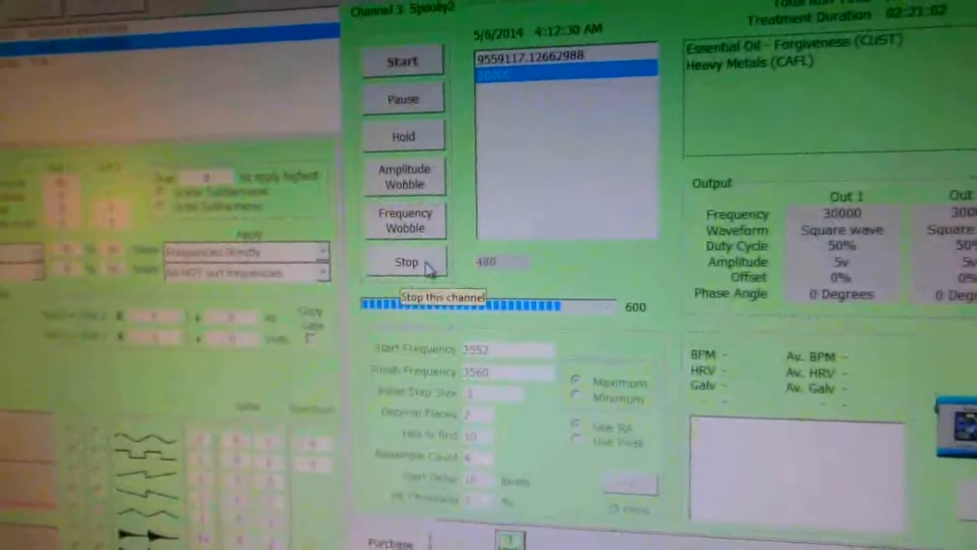
Step: Stop the treatment currently running on channel 3
click(404, 262)
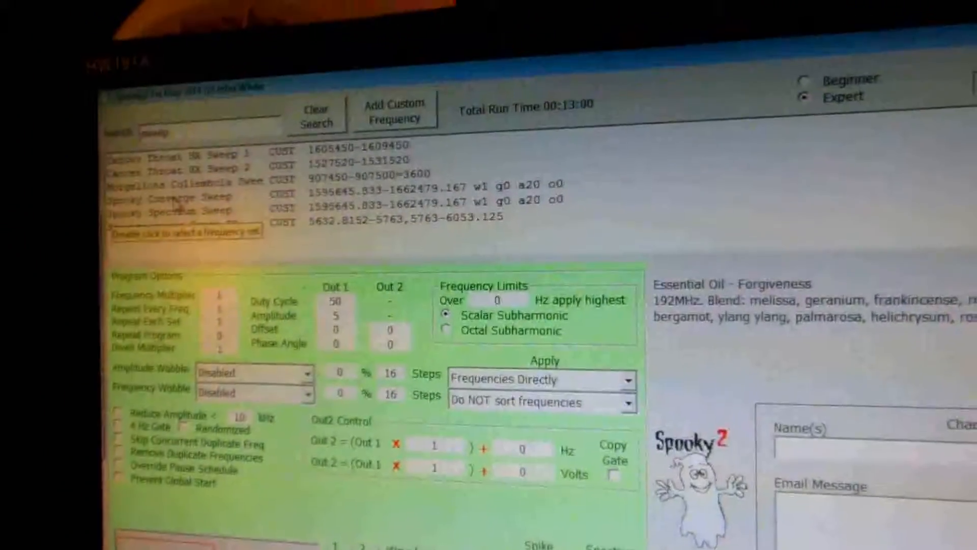
Step: Select 'Spooky Converge Sweep' from the filtered sweep programs to show its description
click(187, 274)
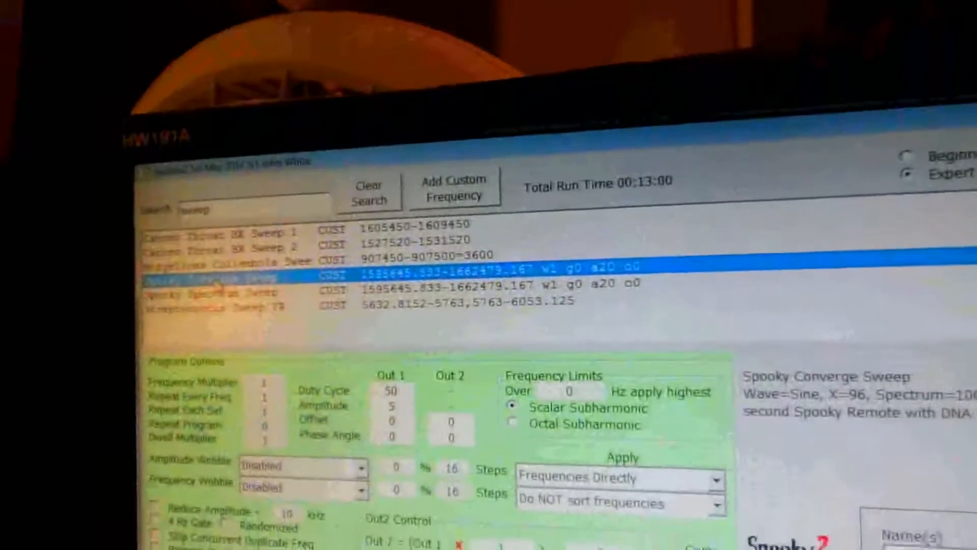